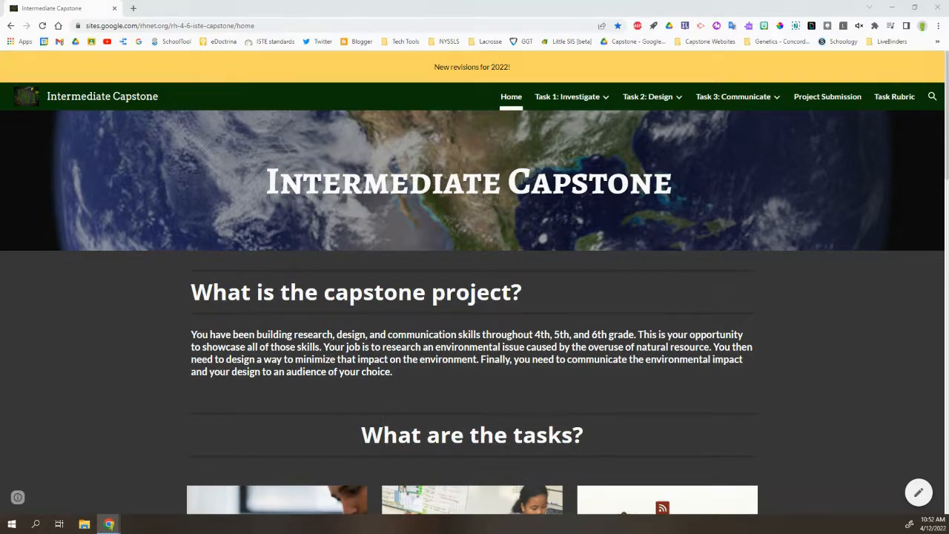
pyautogui.moveTo(488, 369)
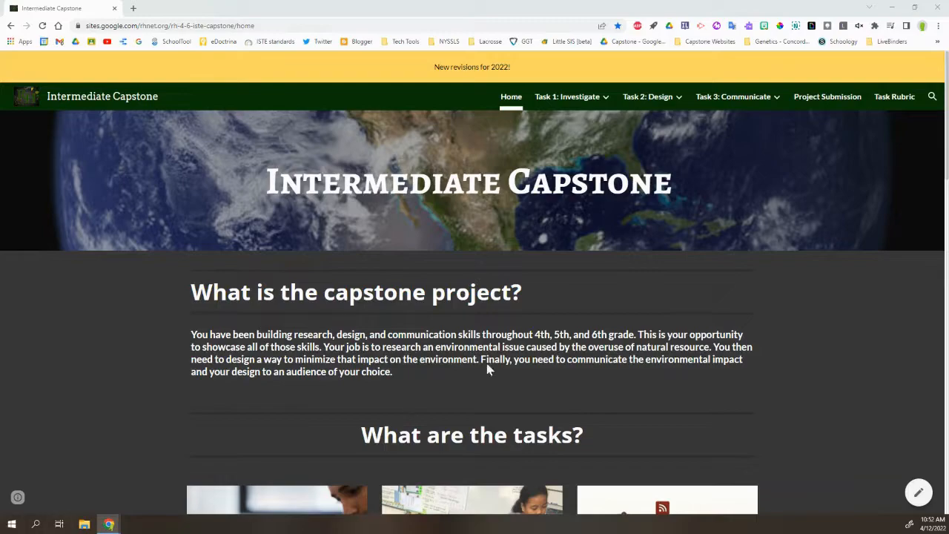
# - Go to the Task 1: Investigate page from the site's top navigation
pyautogui.click(567, 96)
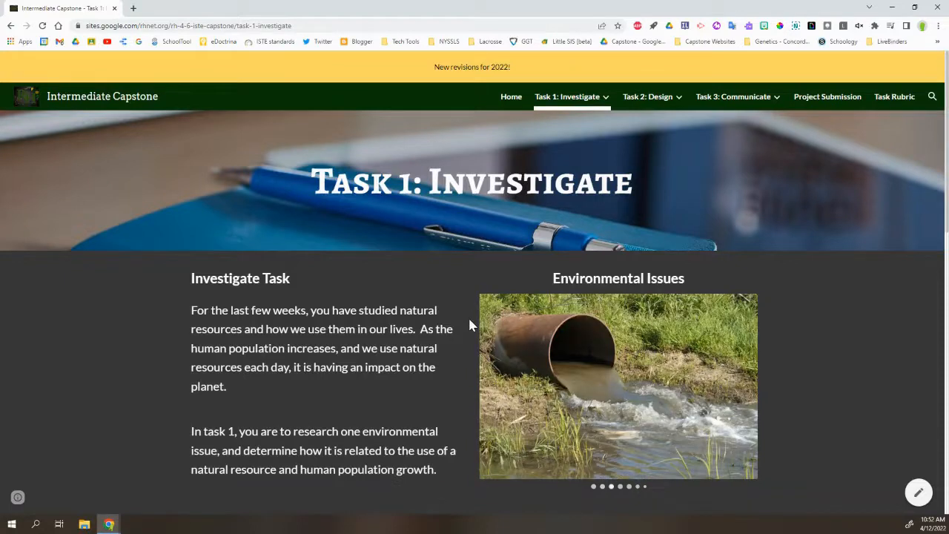
# - Scroll through the Task 1 checklist, then go to the Task 2: Design page
pyautogui.scroll(-3)
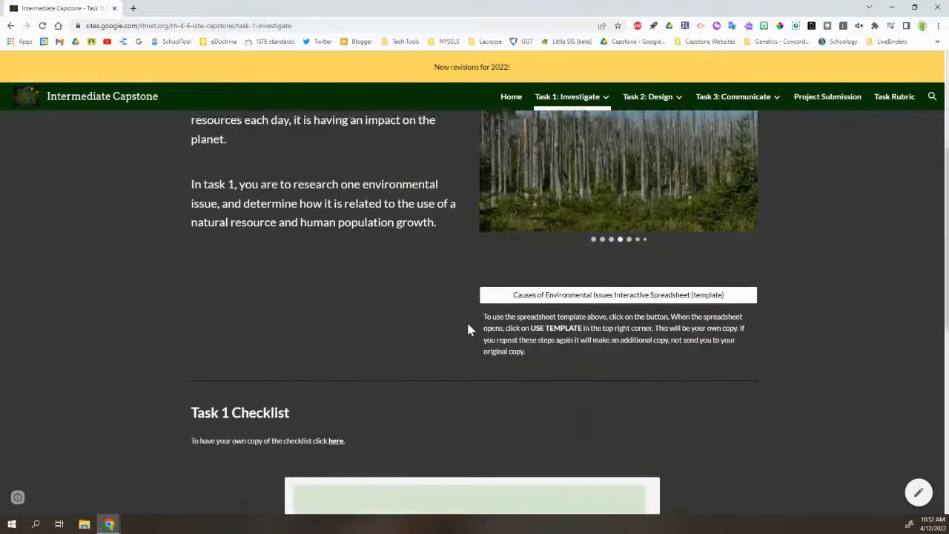
pyautogui.scroll(-3)
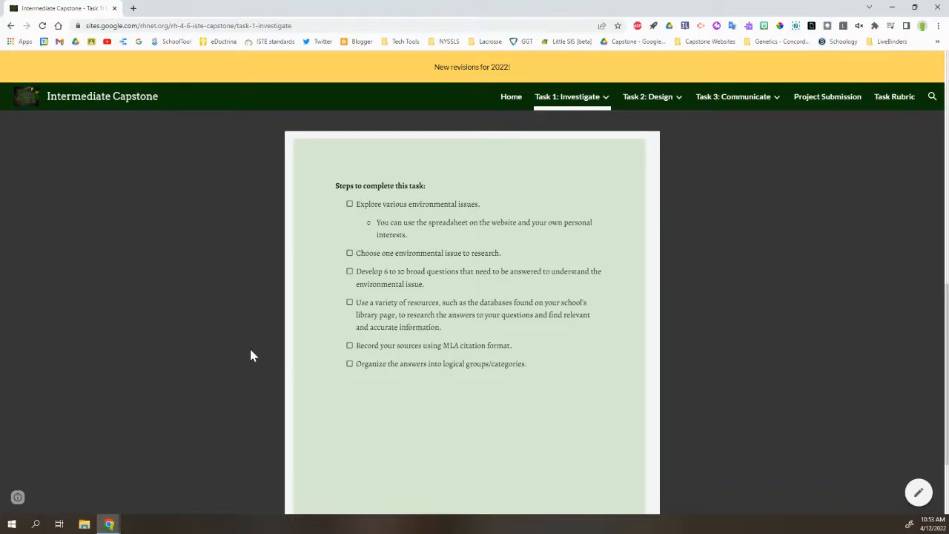
pyautogui.moveTo(737, 313)
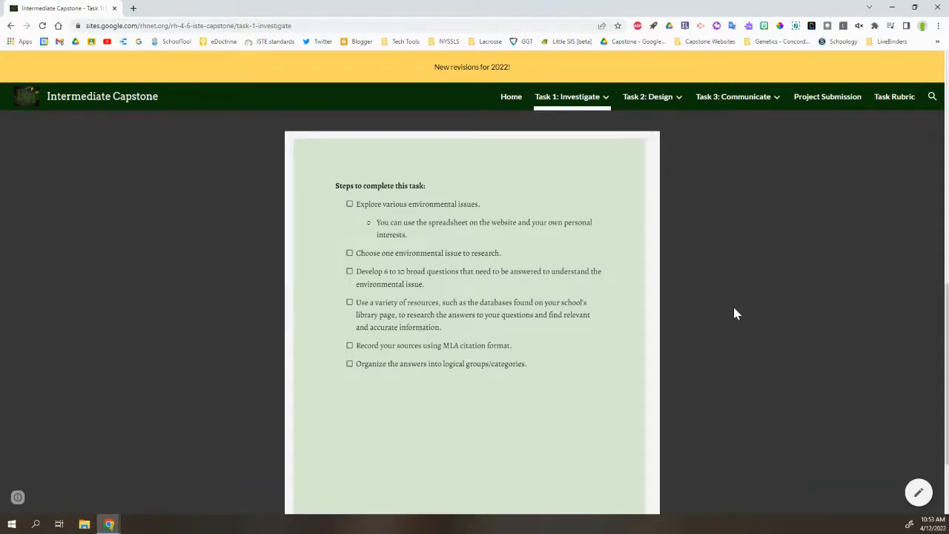
pyautogui.click(647, 96)
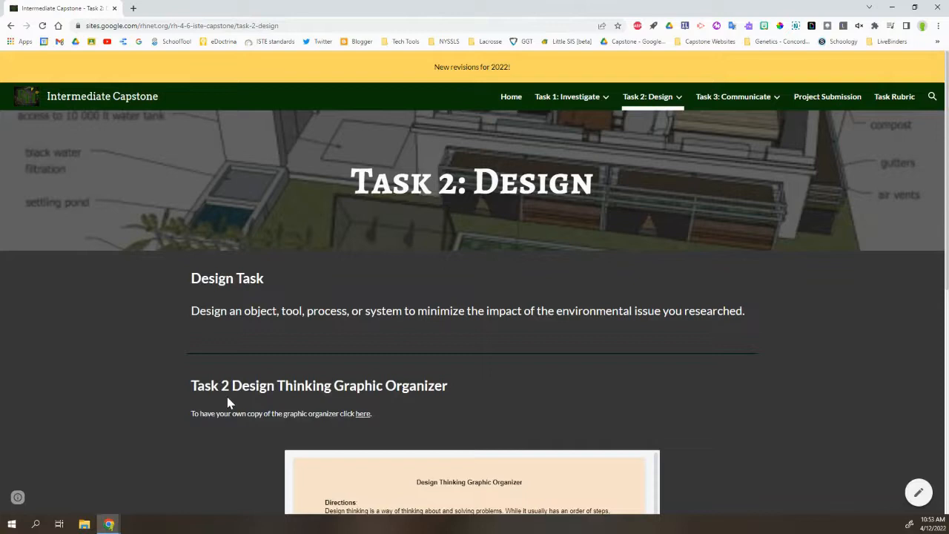
pyautogui.moveTo(223, 393)
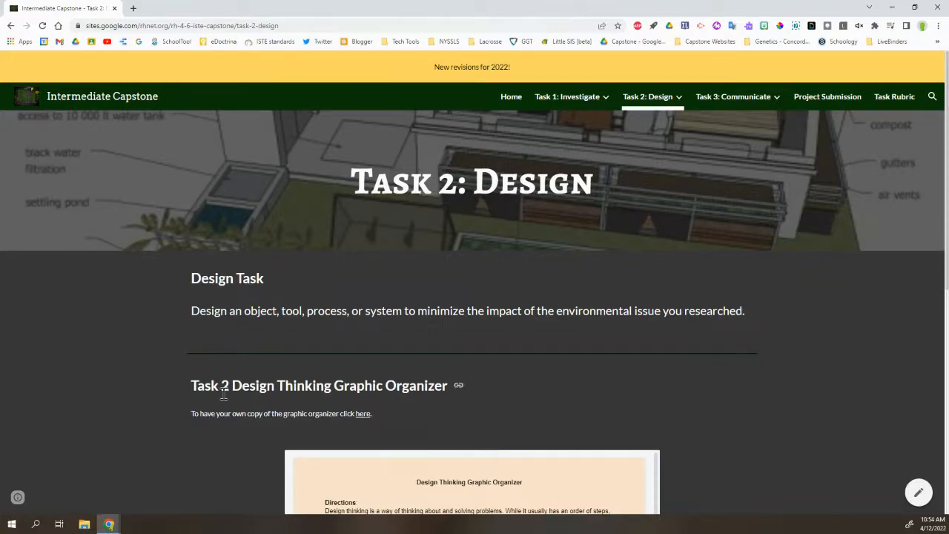
pyautogui.scroll(-3)
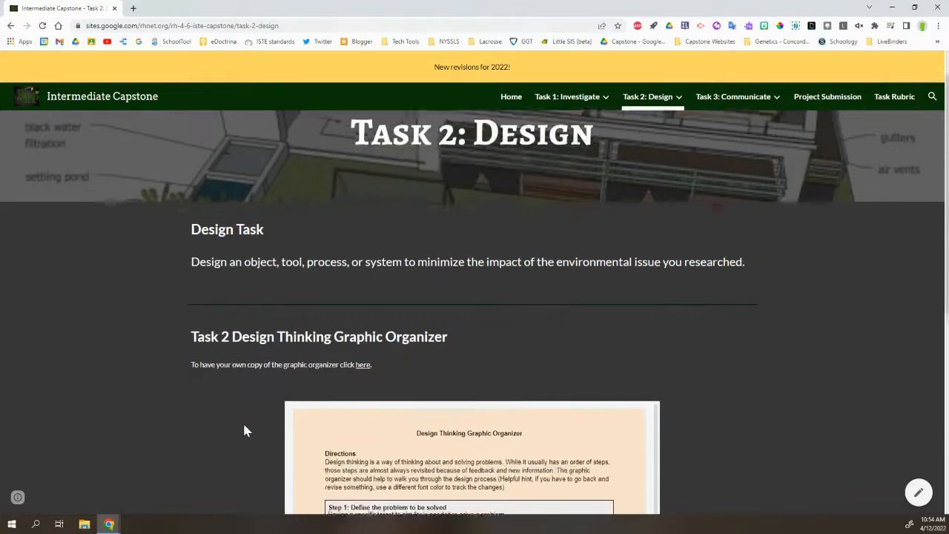
pyautogui.scroll(-3)
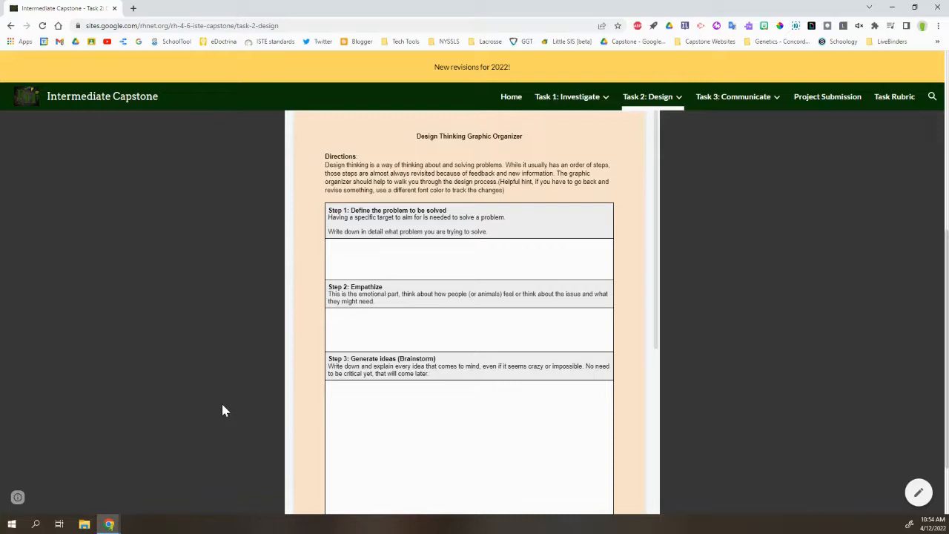
pyautogui.moveTo(575, 303)
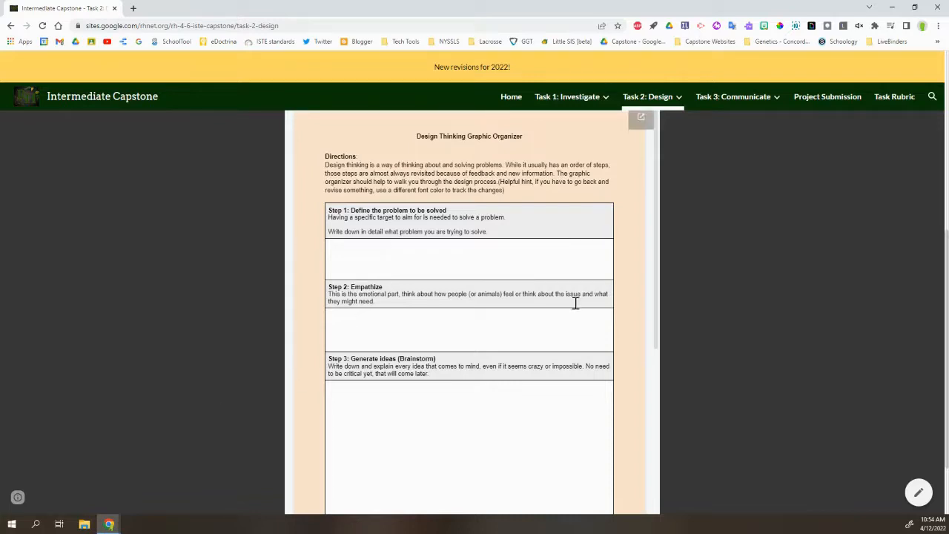
pyautogui.scroll(-3)
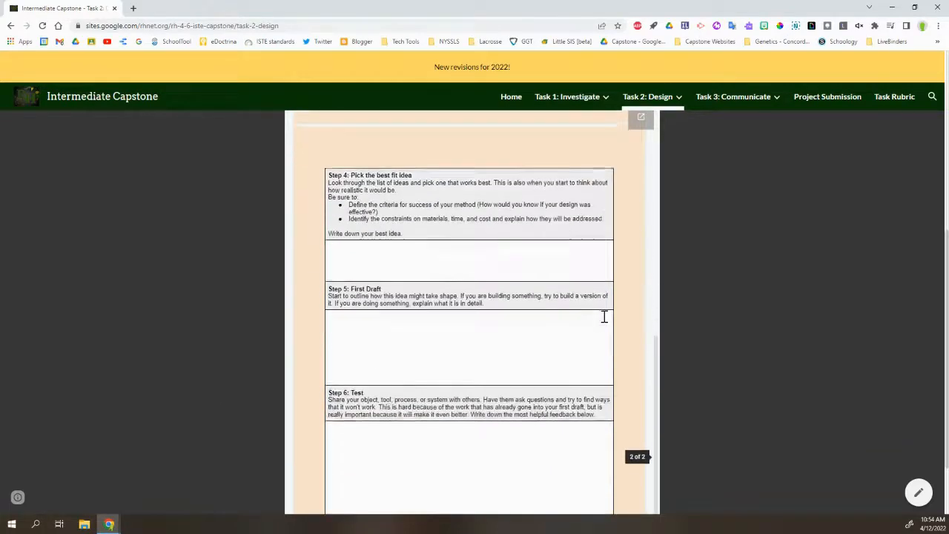
pyautogui.scroll(3)
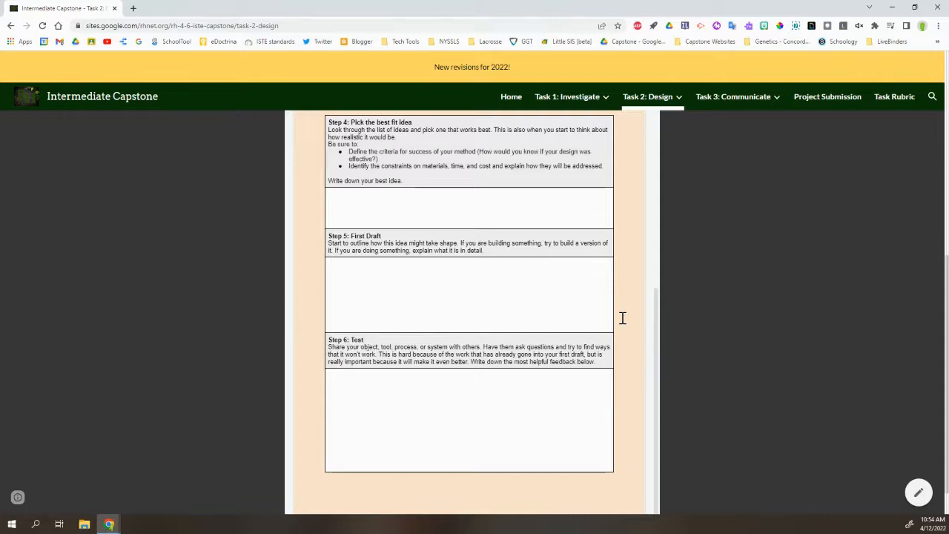
pyautogui.moveTo(626, 318)
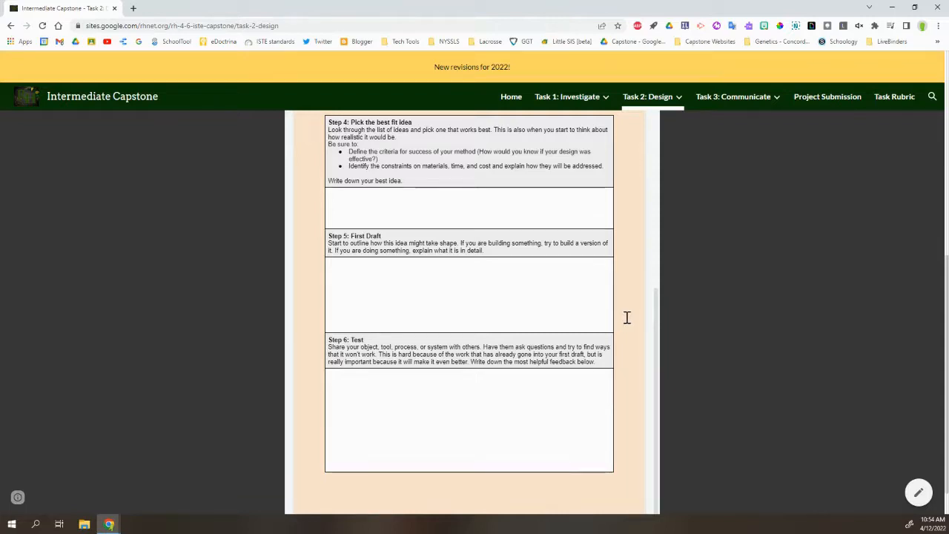
pyautogui.moveTo(675, 326)
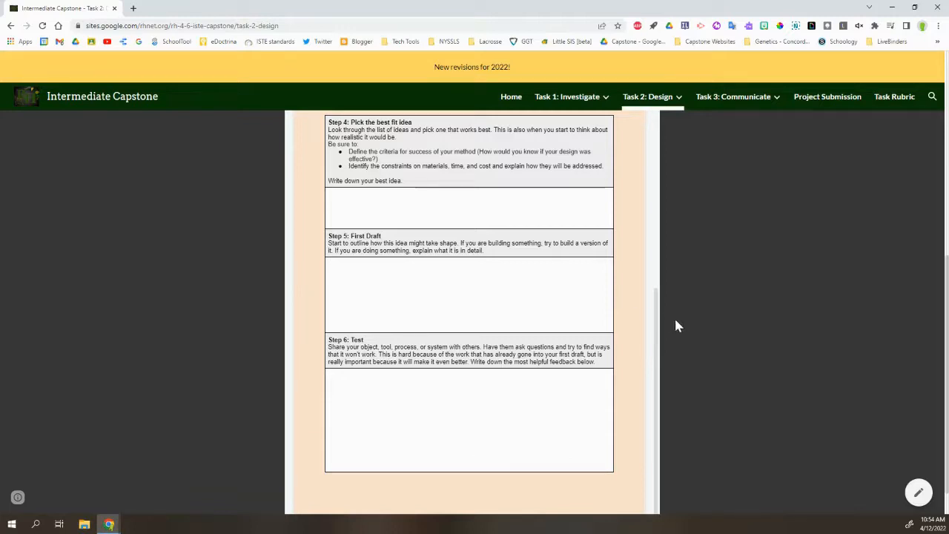
pyautogui.moveTo(686, 326)
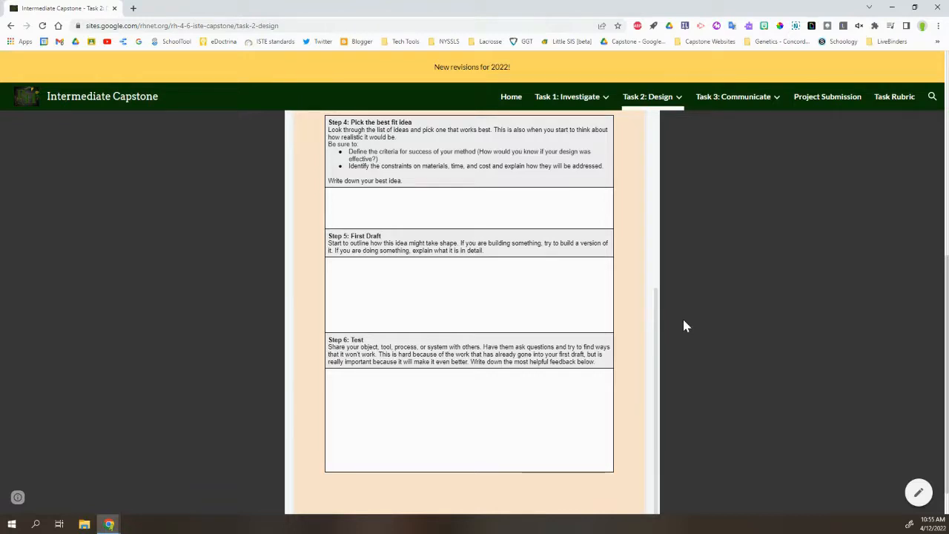
pyautogui.scroll(3)
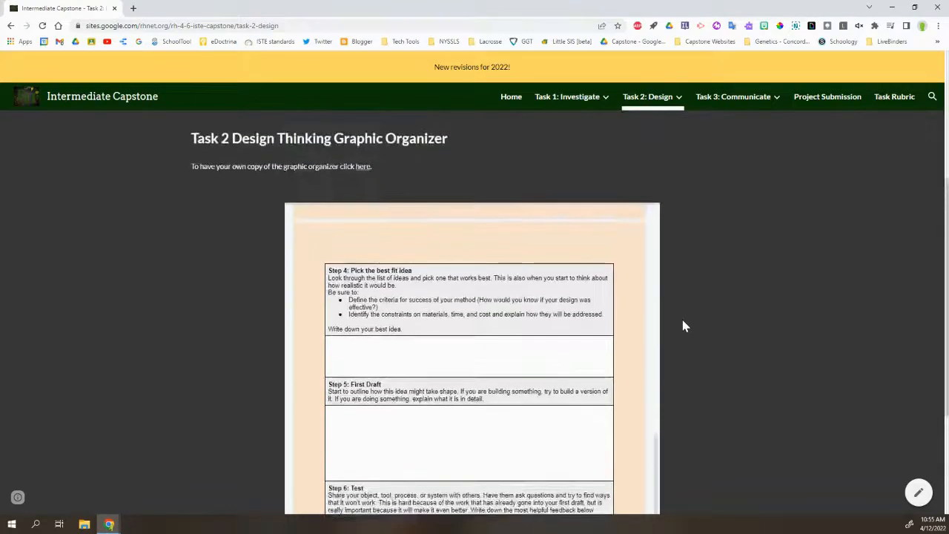
pyautogui.scroll(3)
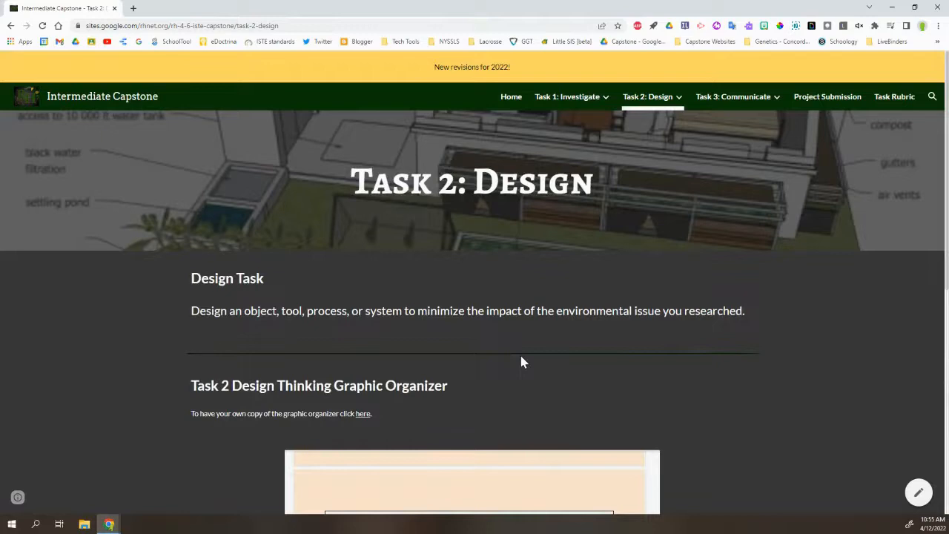
pyautogui.moveTo(727, 234)
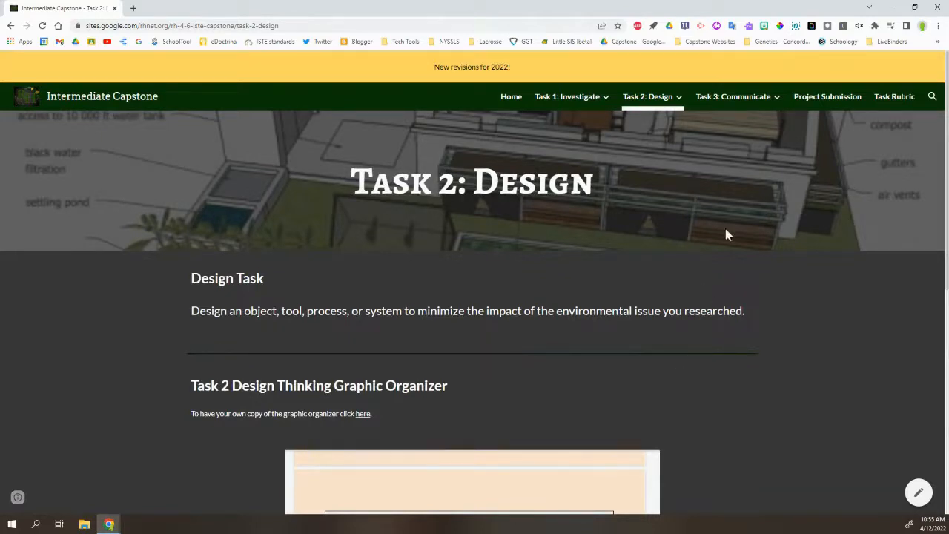
# - Go to the Task 3: Communicate page from the top navigation
pyautogui.click(733, 96)
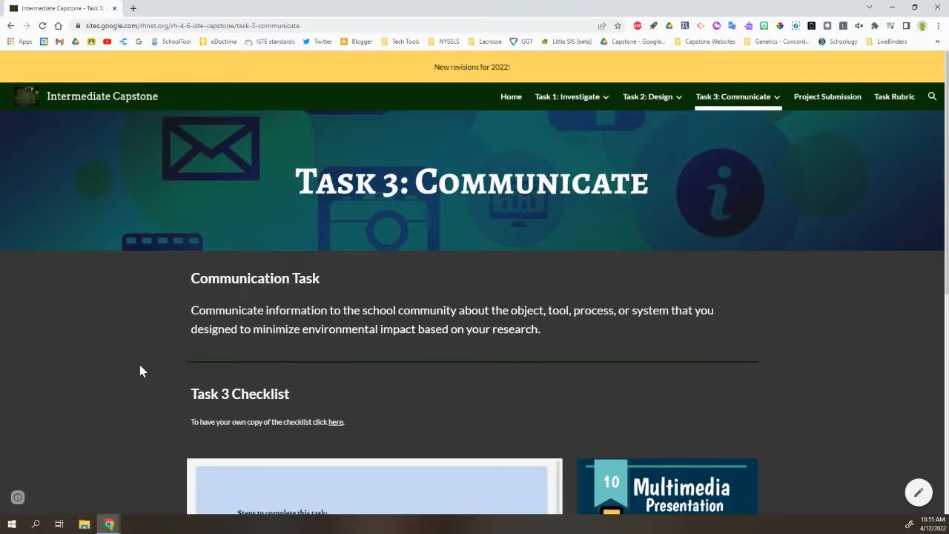
pyautogui.scroll(-3)
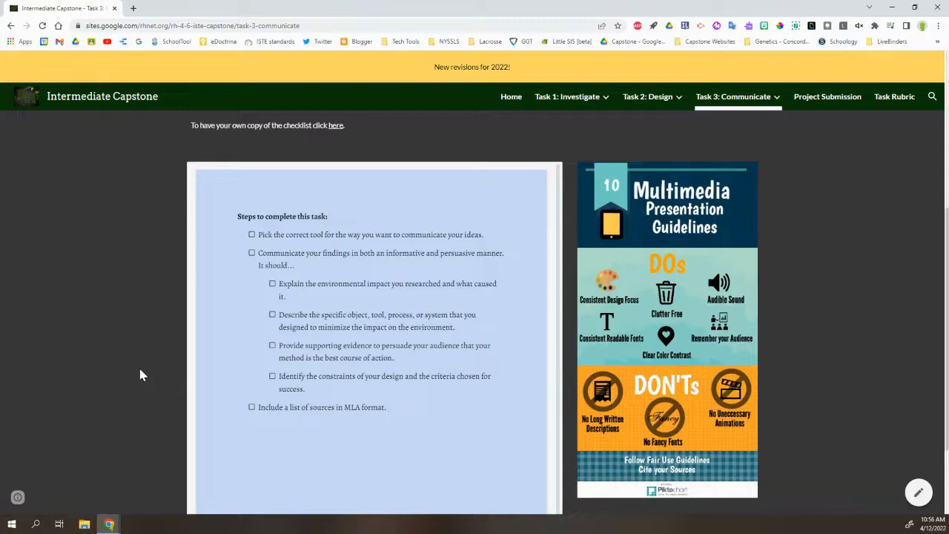
pyautogui.scroll(3)
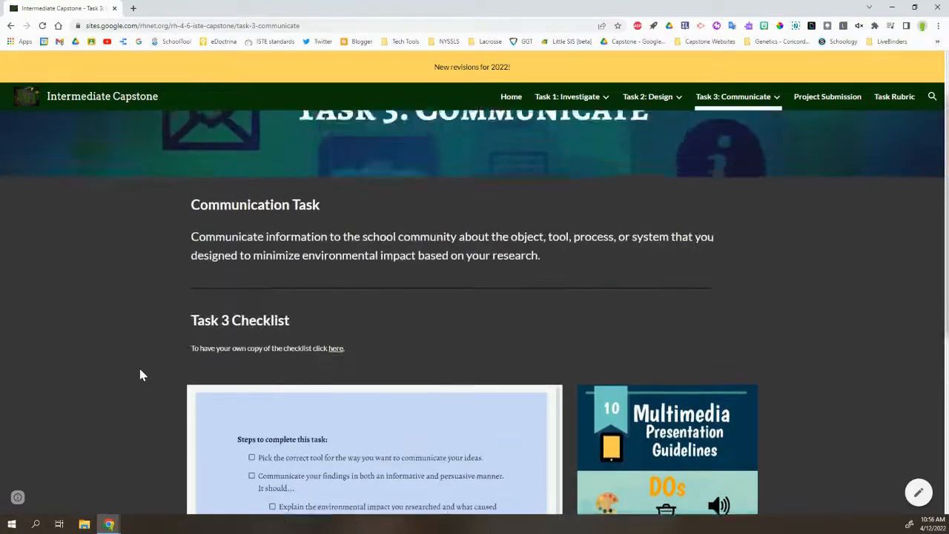
pyautogui.scroll(3)
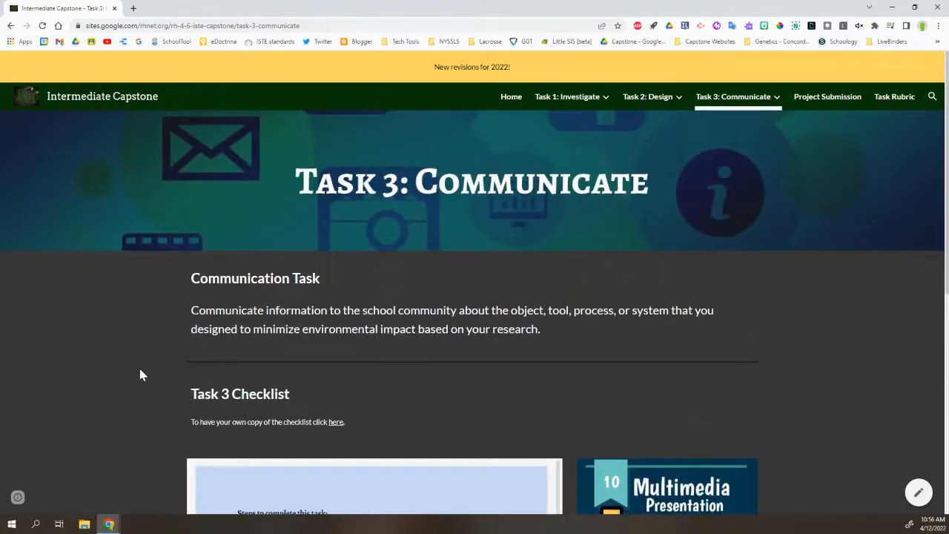